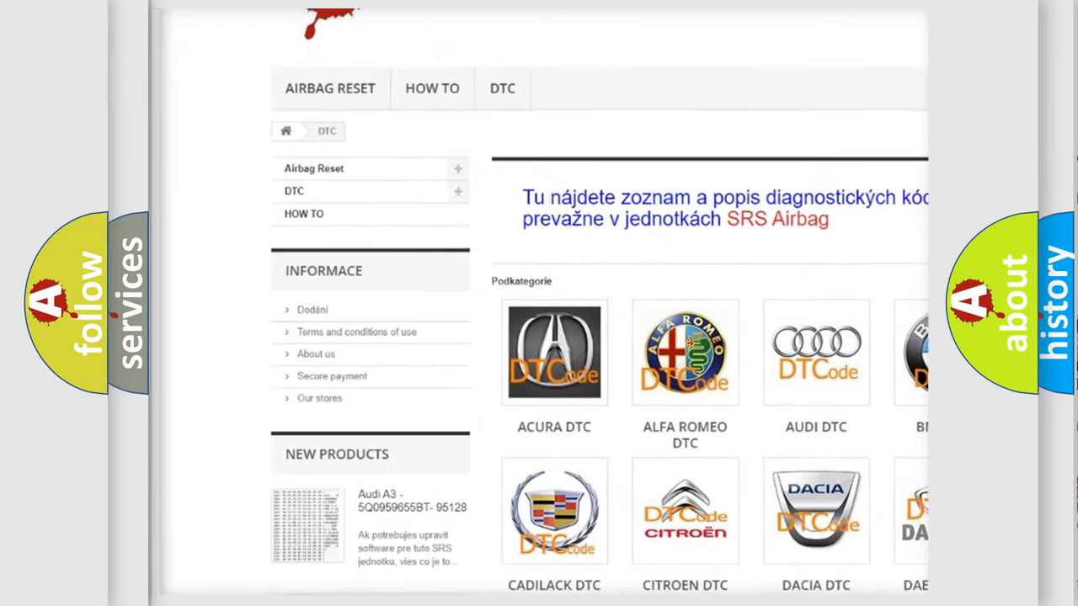
# Scroll down the DTC page past the car-brand logos to the list of code entries.
pyautogui.scroll(-3)
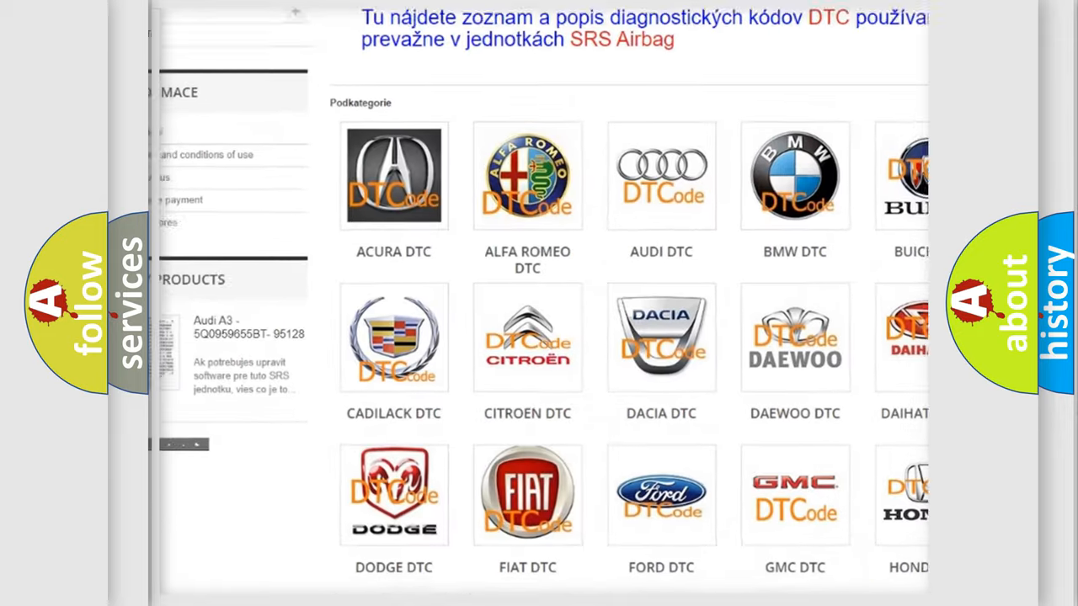
pyautogui.scroll(-3)
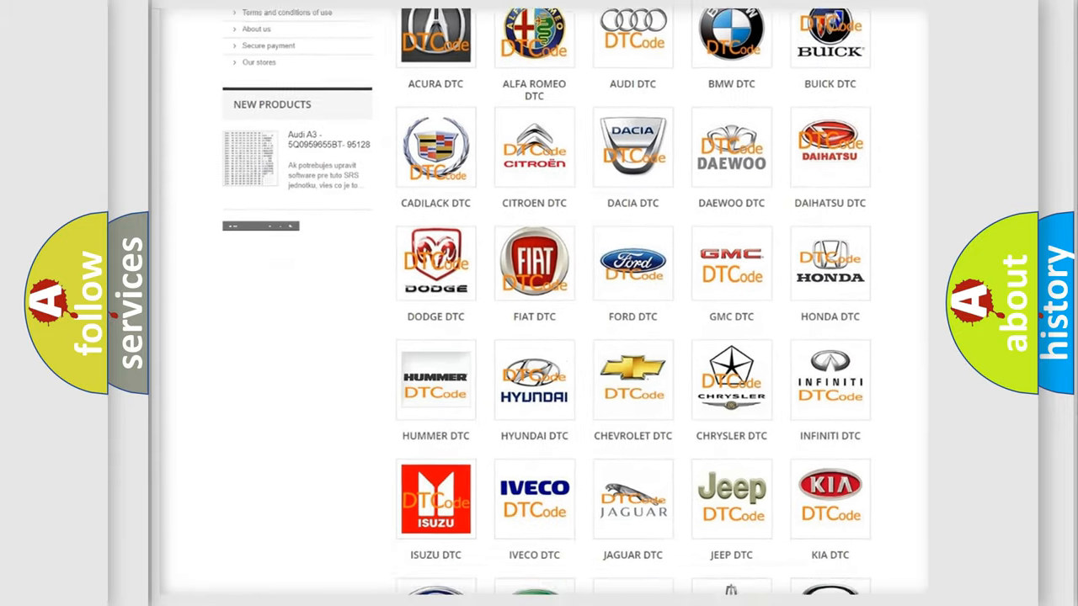
pyautogui.scroll(-3)
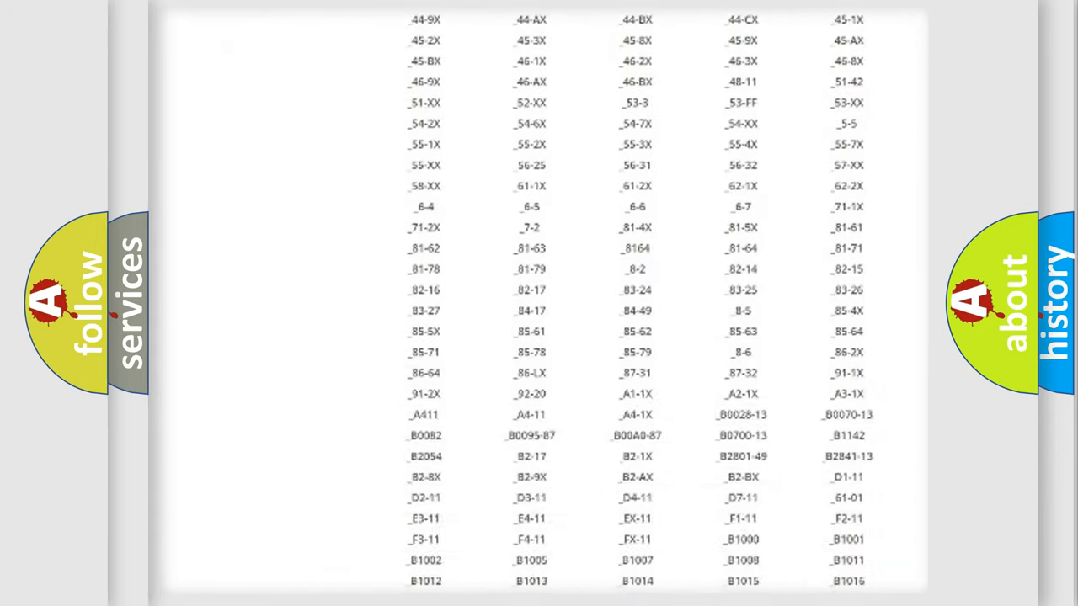
pyautogui.scroll(-3)
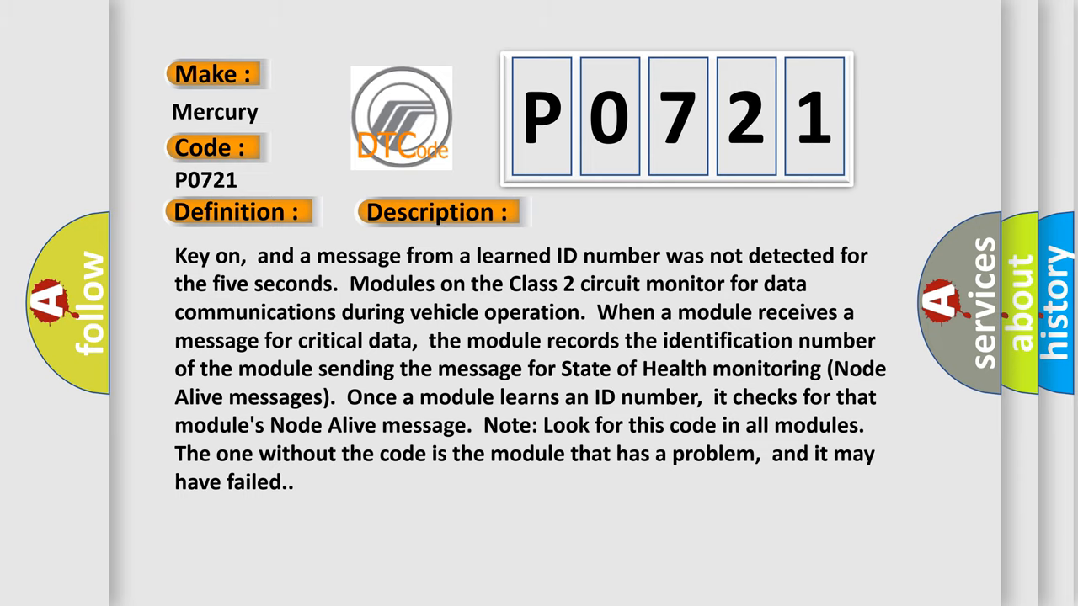
# Reveal P0721's causes: open or shorted RWSCM Class 2 circuit or high-resistance circuits.
pyautogui.click(620, 212)
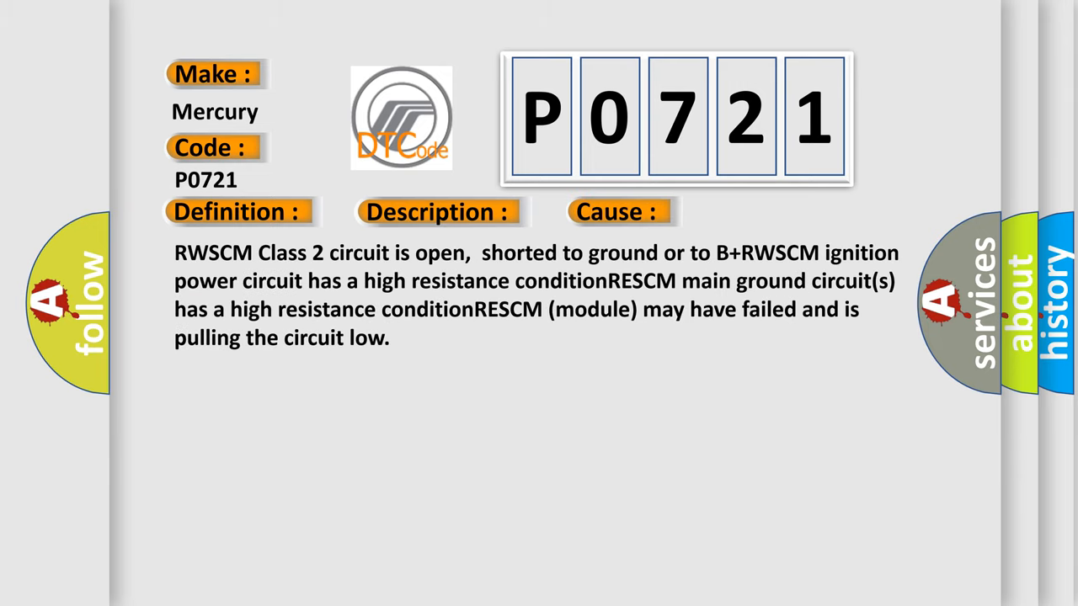